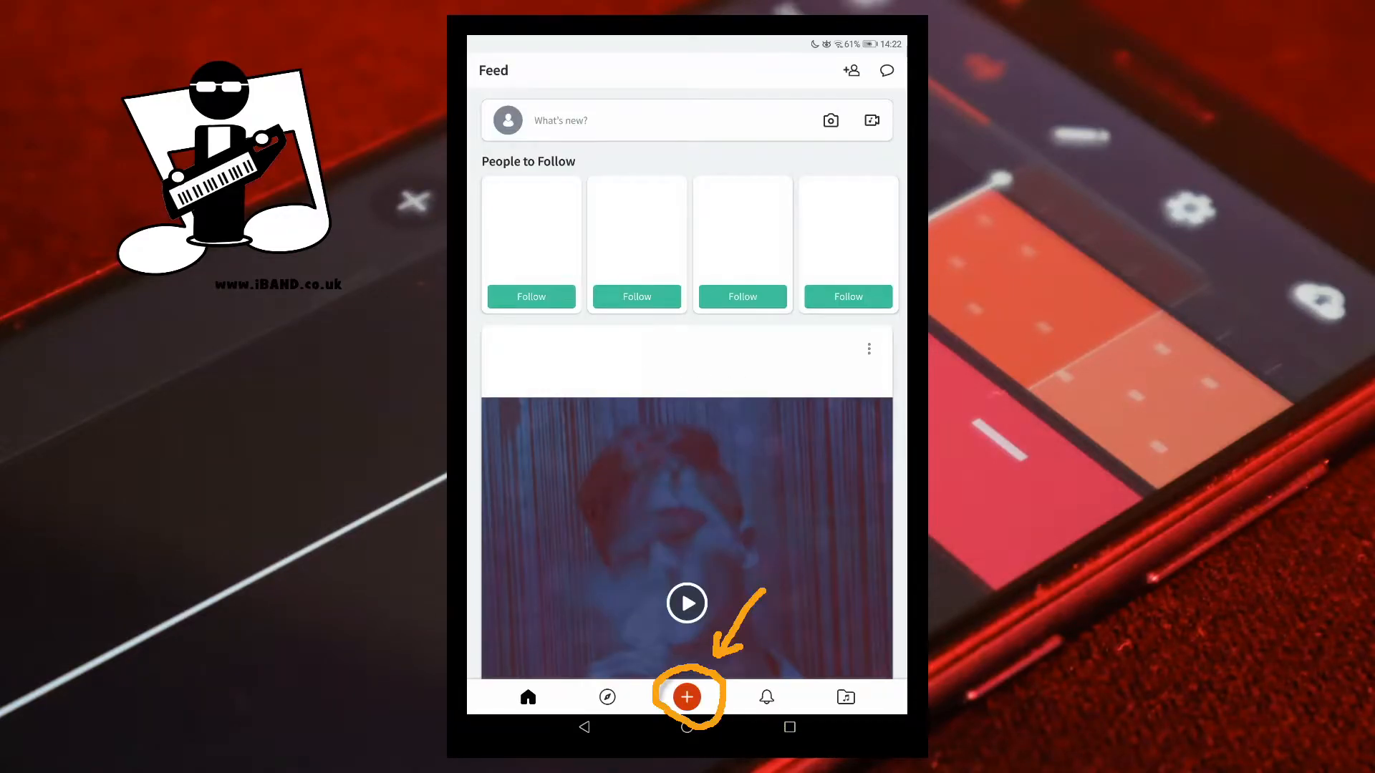
Record a roughly seven-second voice clip onto the first track of a new project.
{"action": "left_click", "coordinate": [686, 697]}
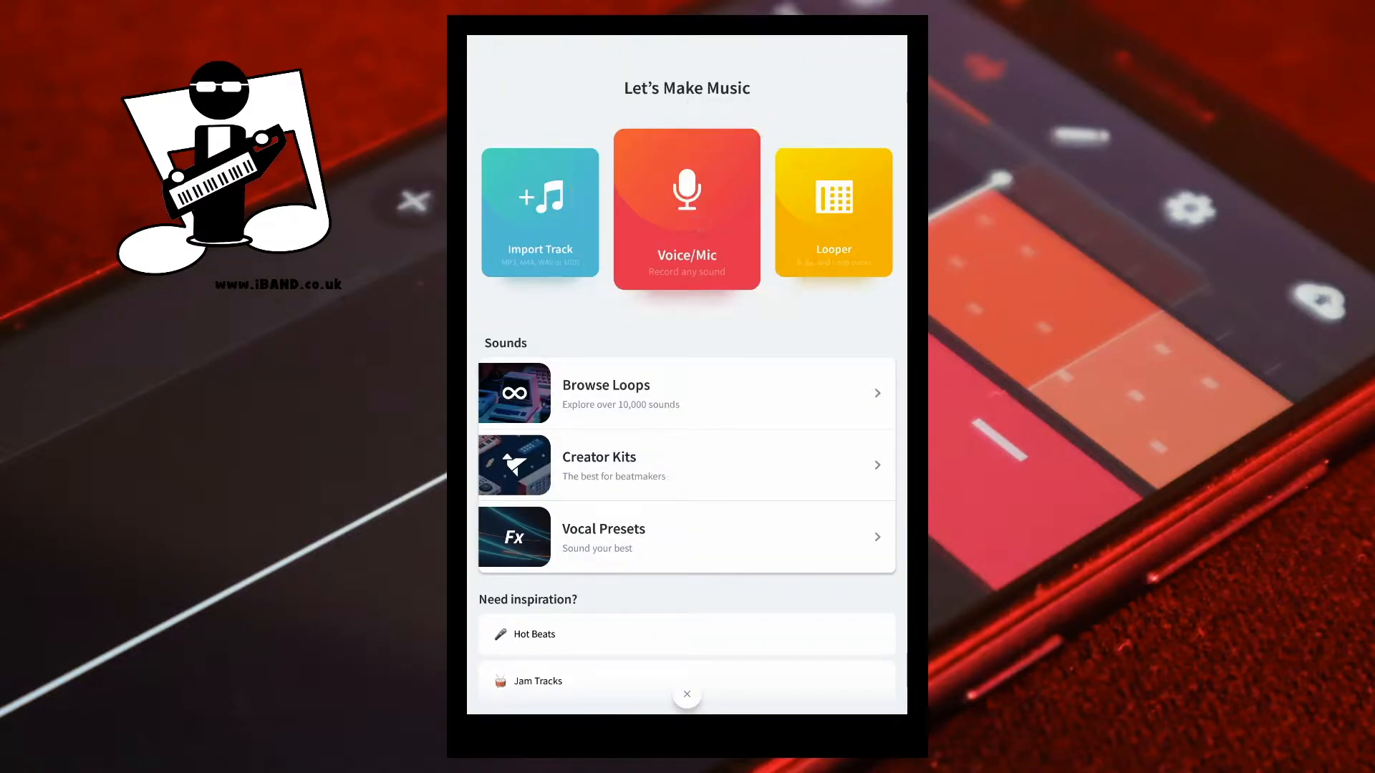
{"action": "left_click", "coordinate": [686, 209]}
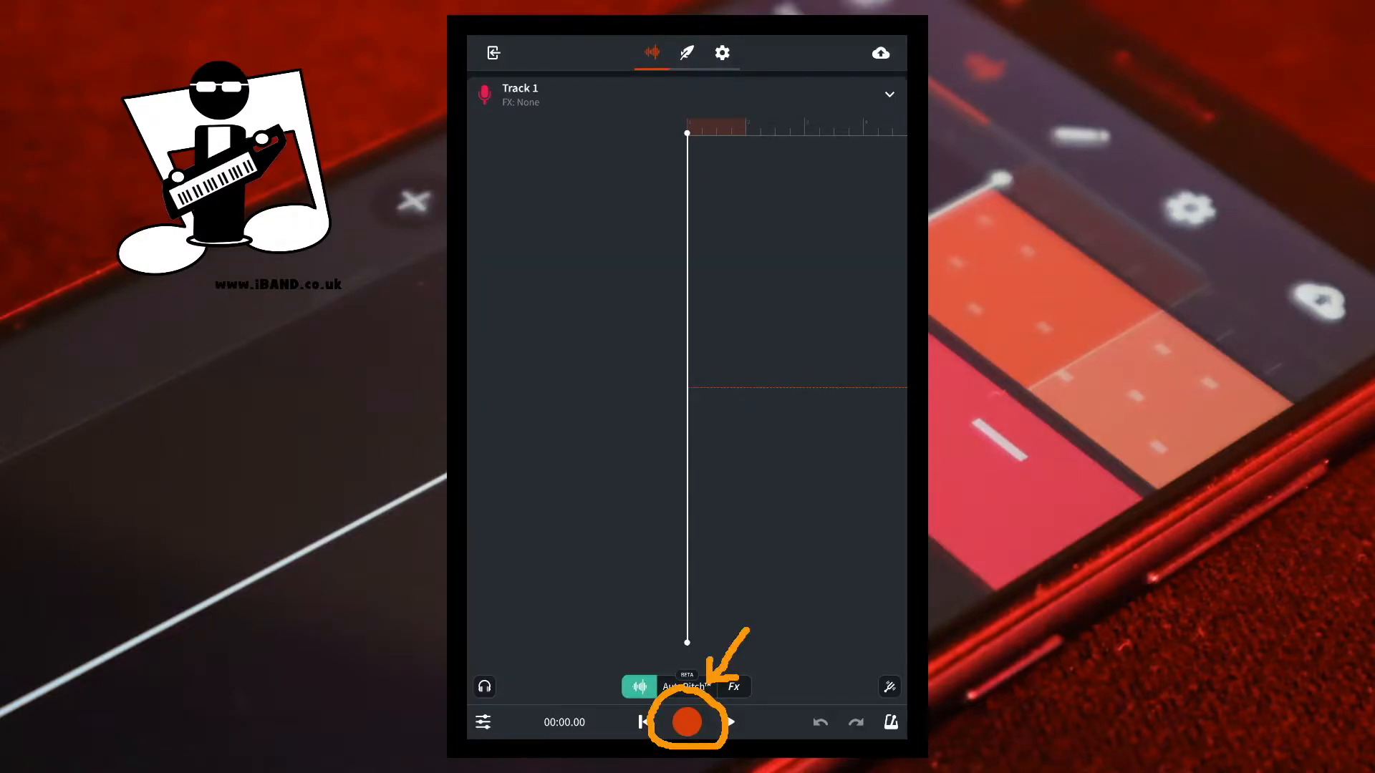
{"action": "left_click", "coordinate": [686, 722]}
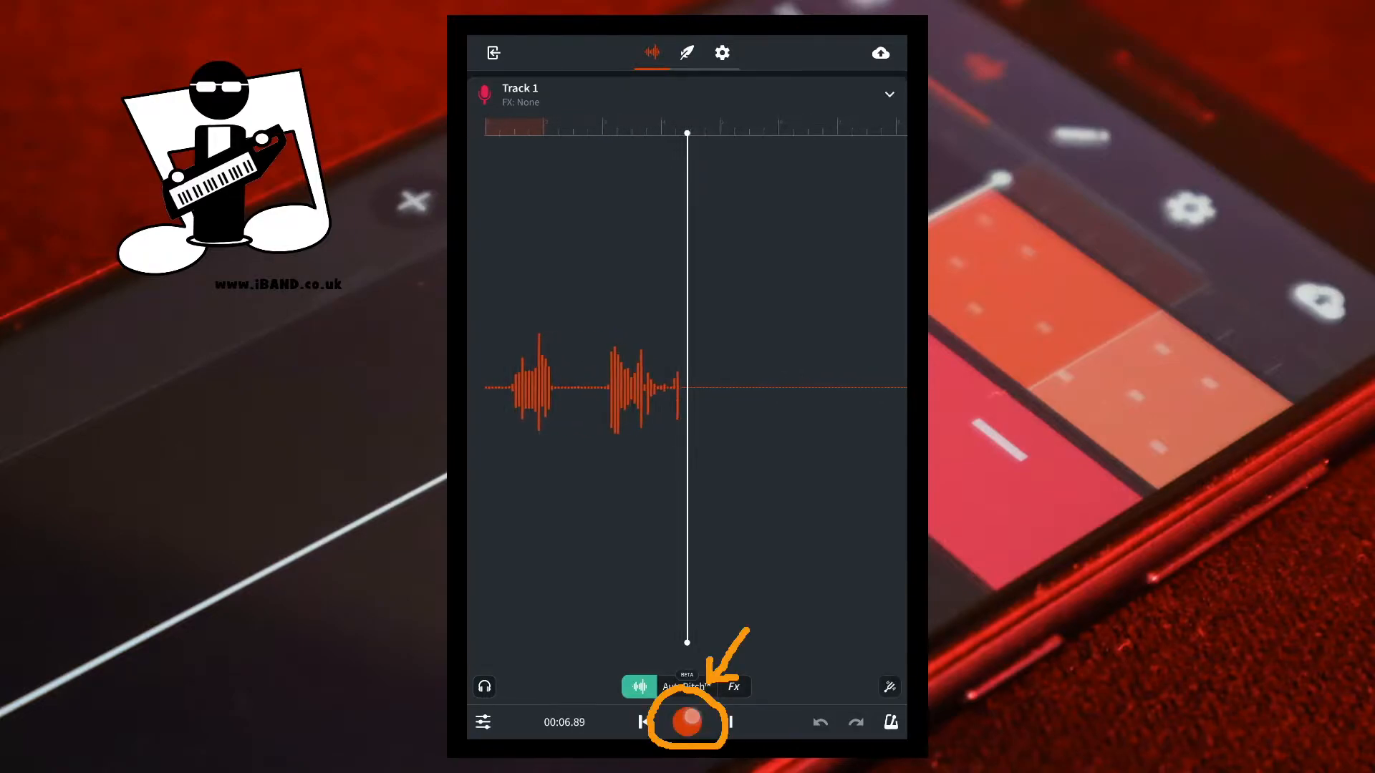
{"action": "left_click", "coordinate": [687, 722]}
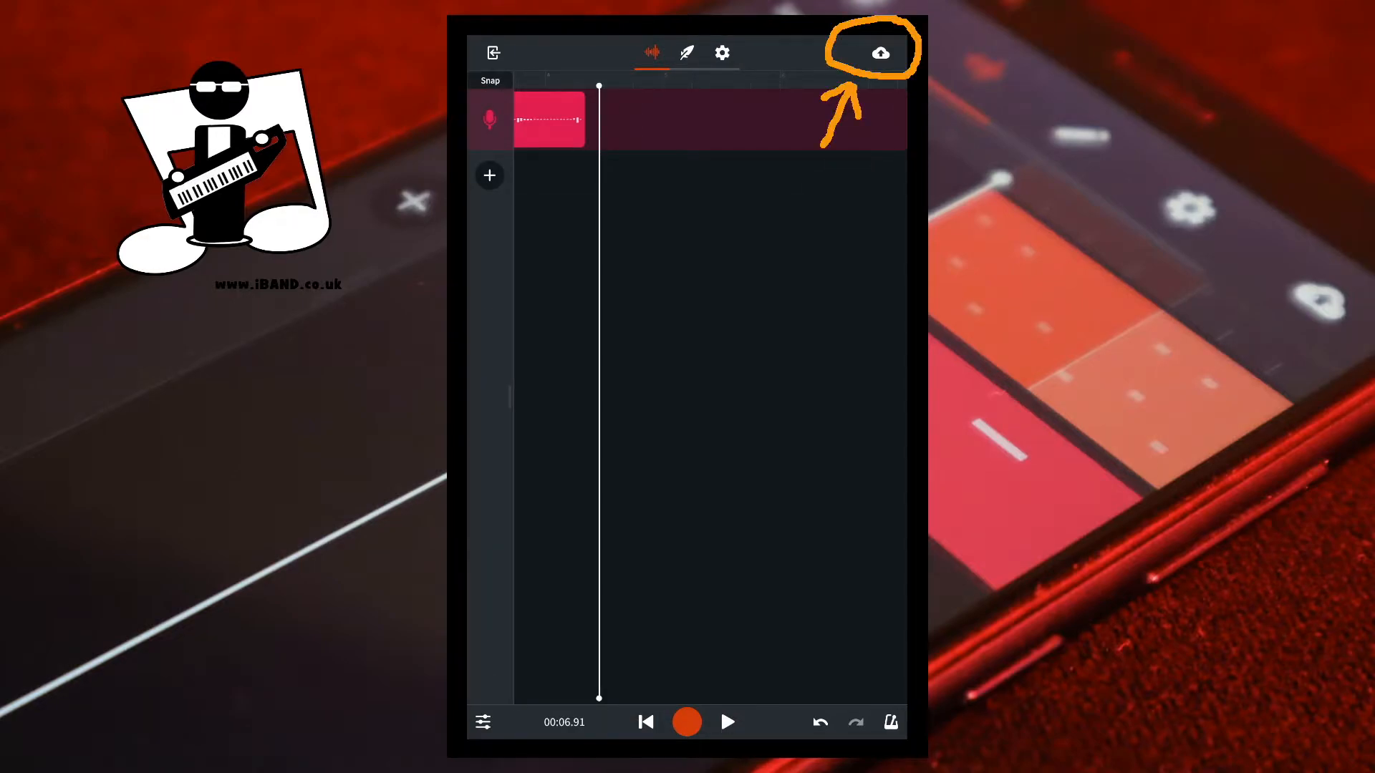
Fill the private save form with name 'this demo', description 'This is a demo' and Rock genre.
{"action": "left_click", "coordinate": [879, 53]}
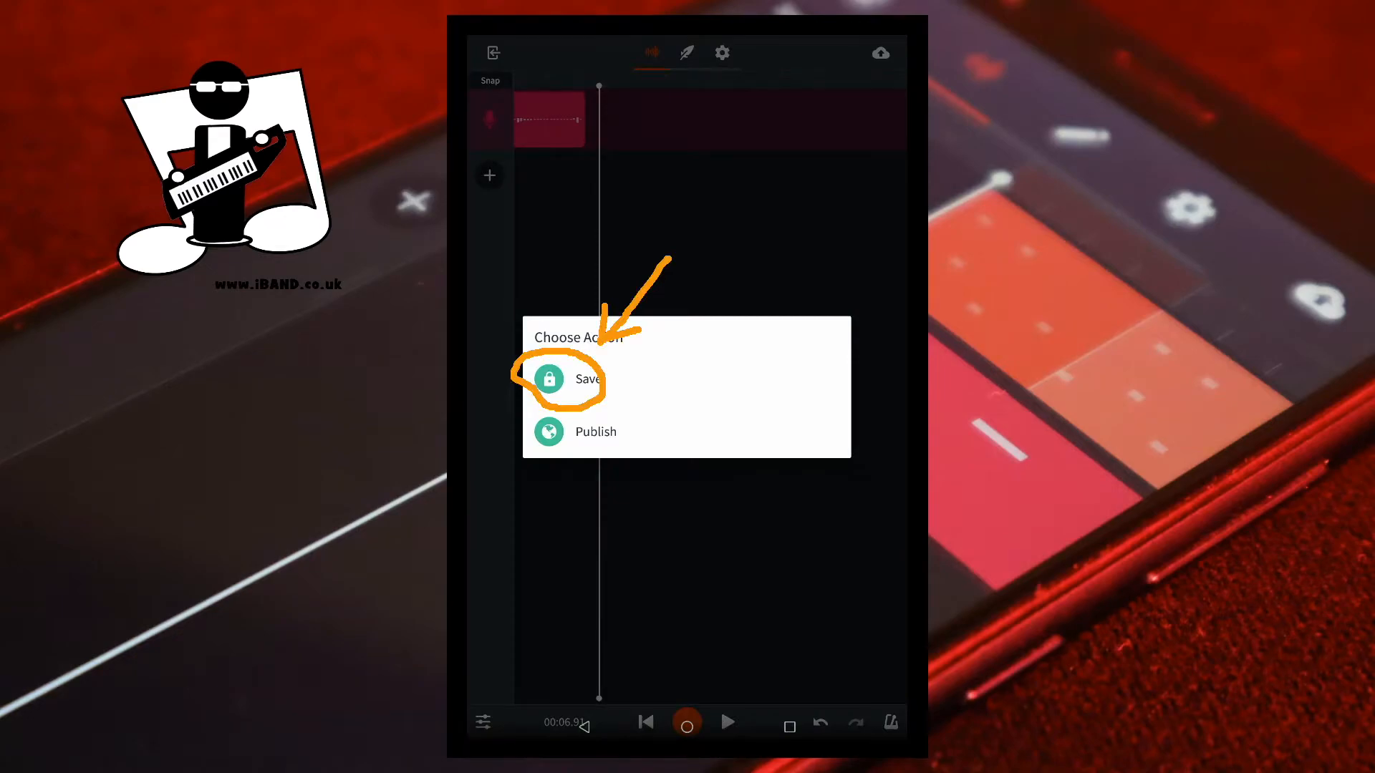
{"action": "left_click", "coordinate": [587, 378]}
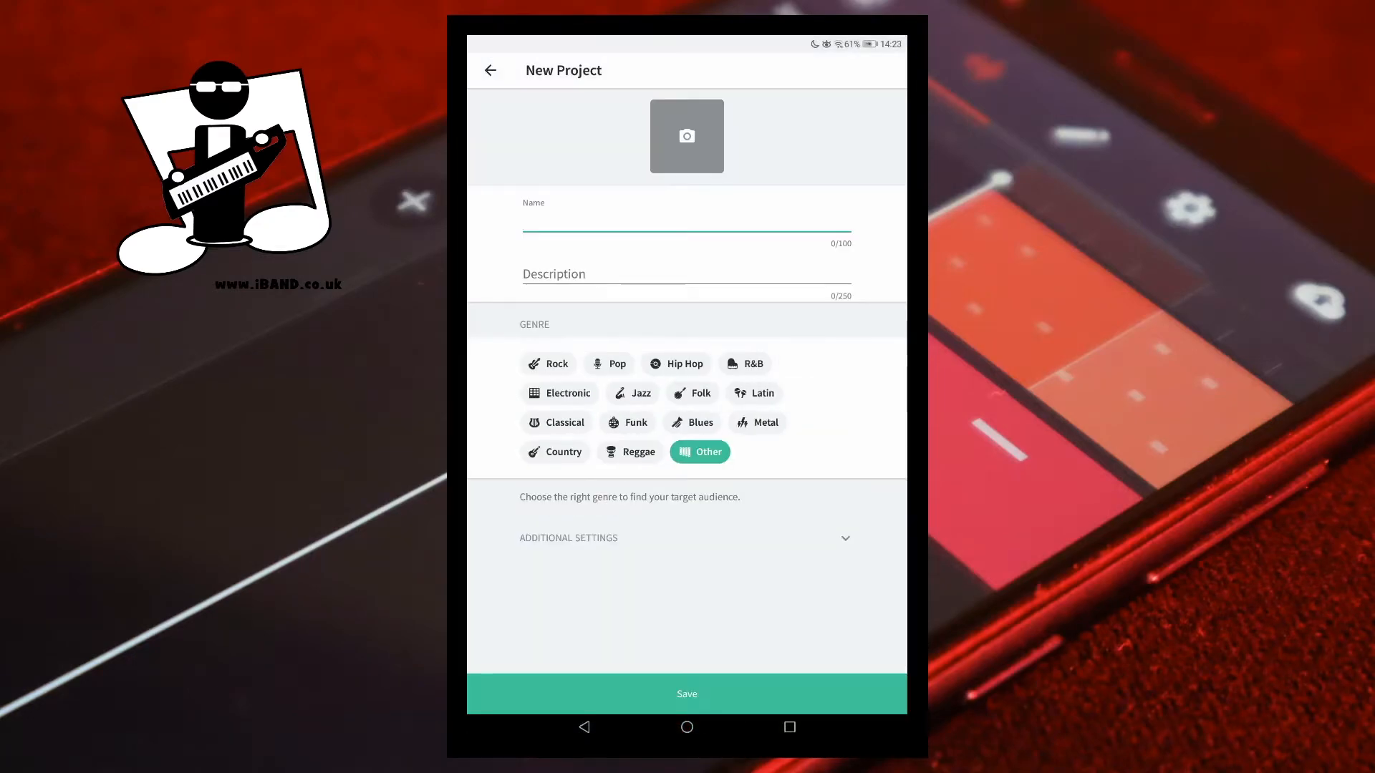
{"action": "left_click", "coordinate": [686, 224]}
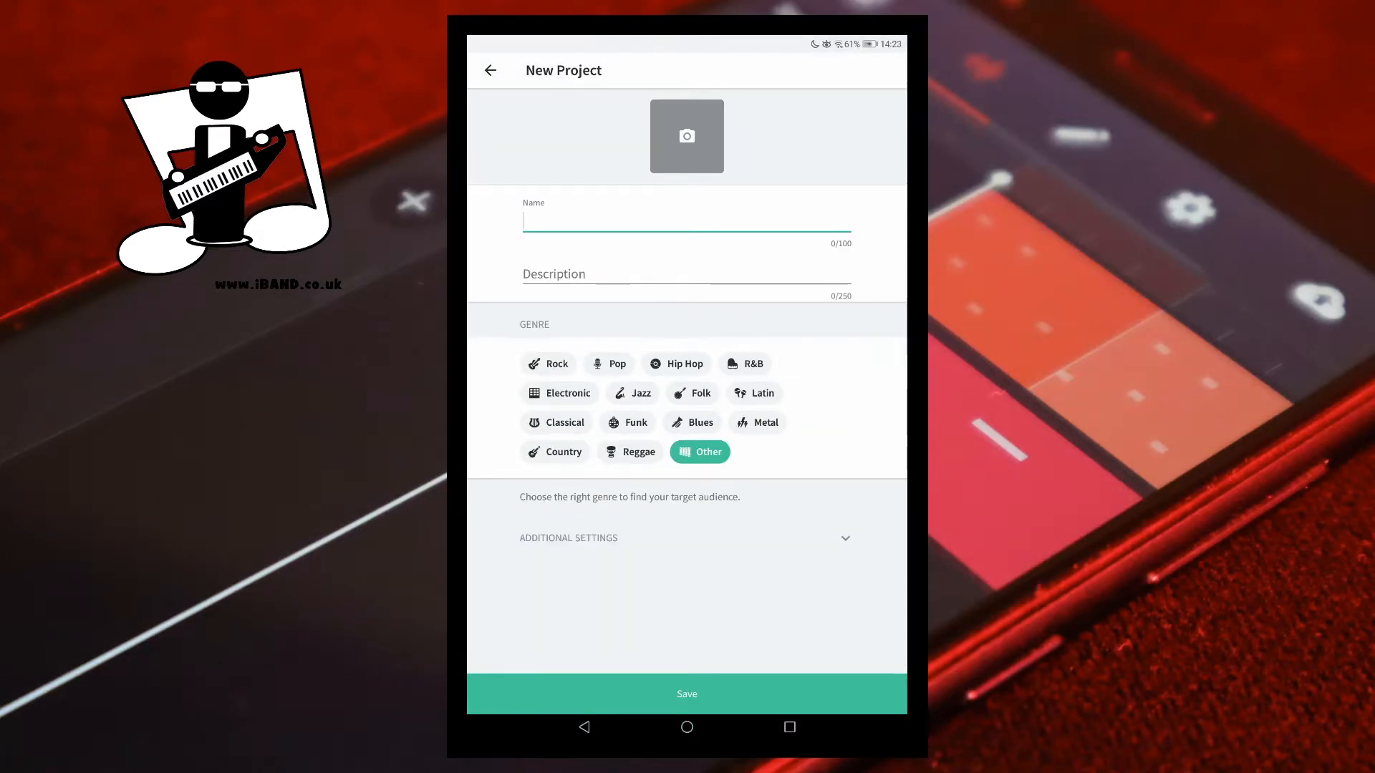
{"action": "left_click", "coordinate": [686, 221]}
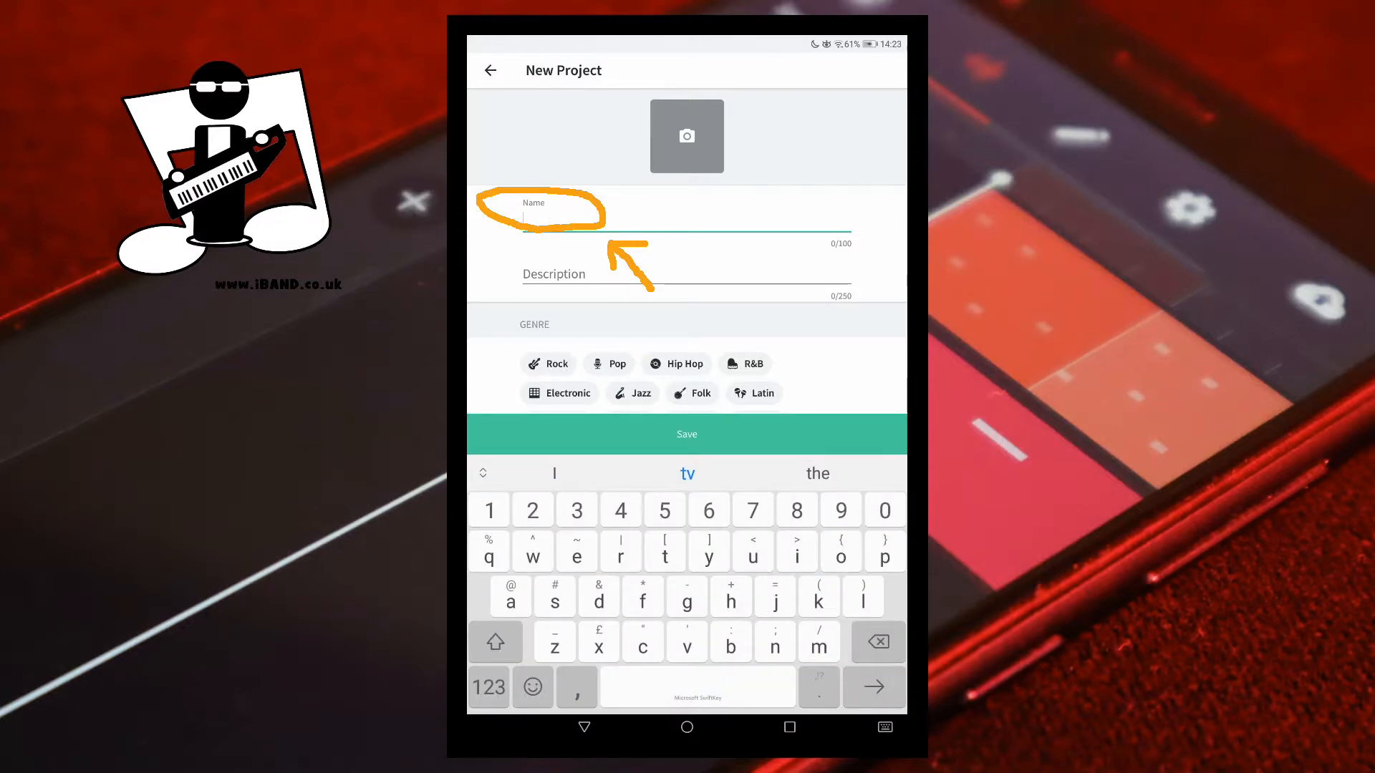
{"action": "type", "text": "this demo"}
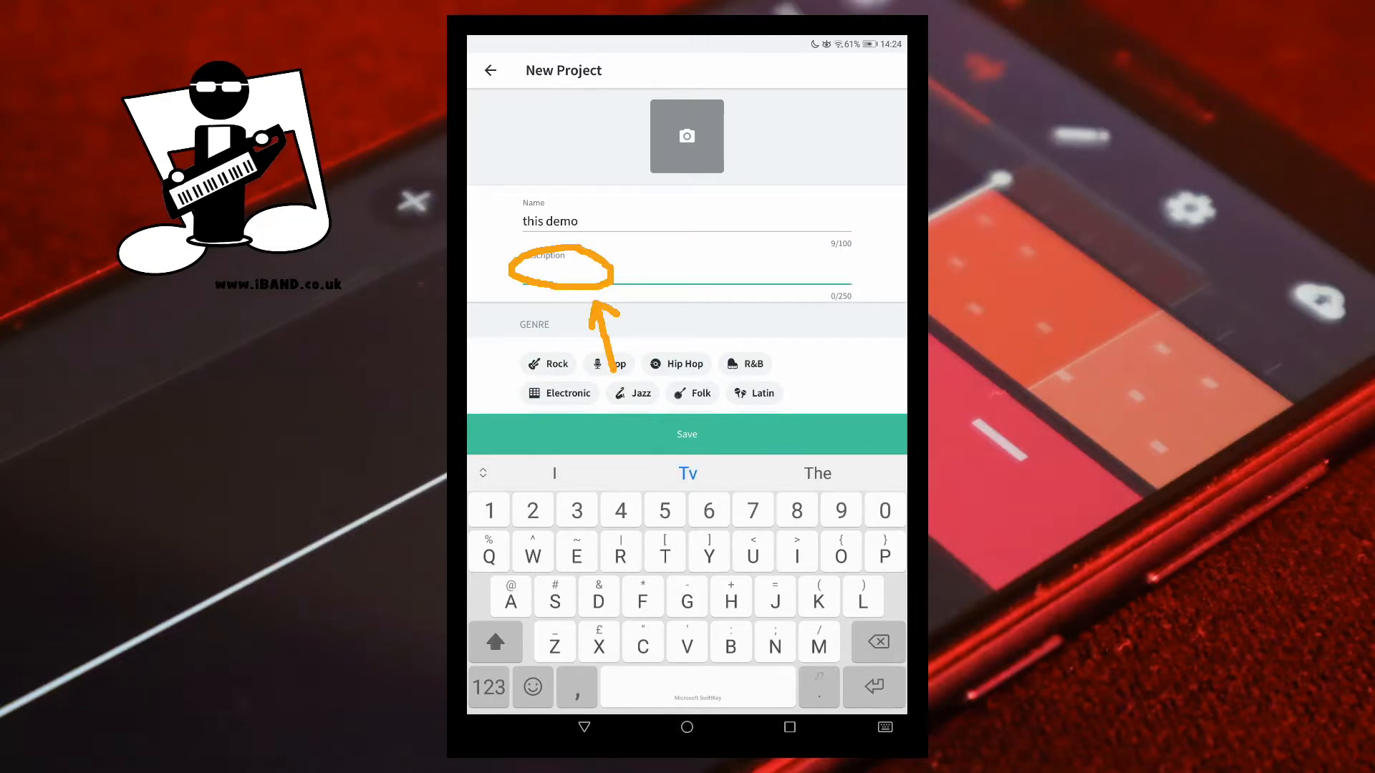
{"action": "type", "text": "This is a demo"}
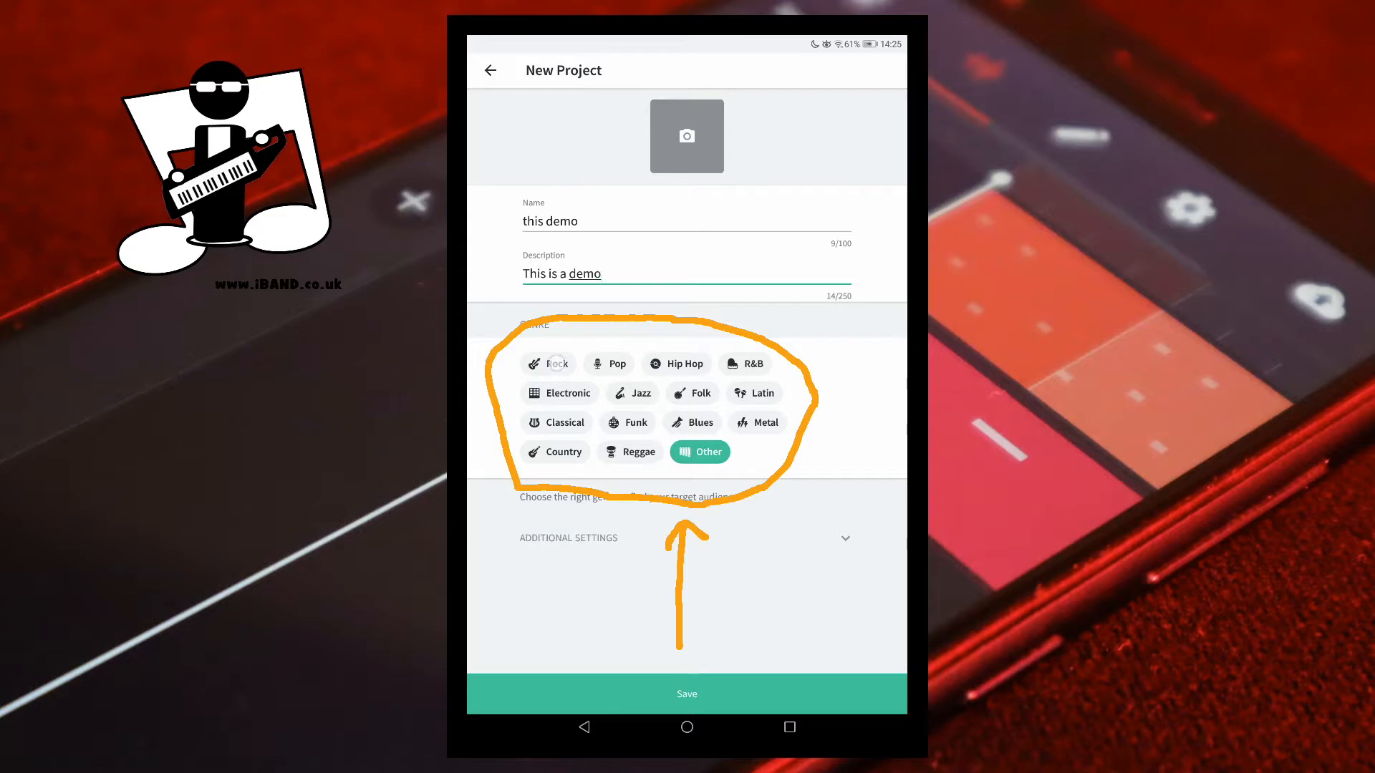
{"action": "left_click", "coordinate": [548, 363]}
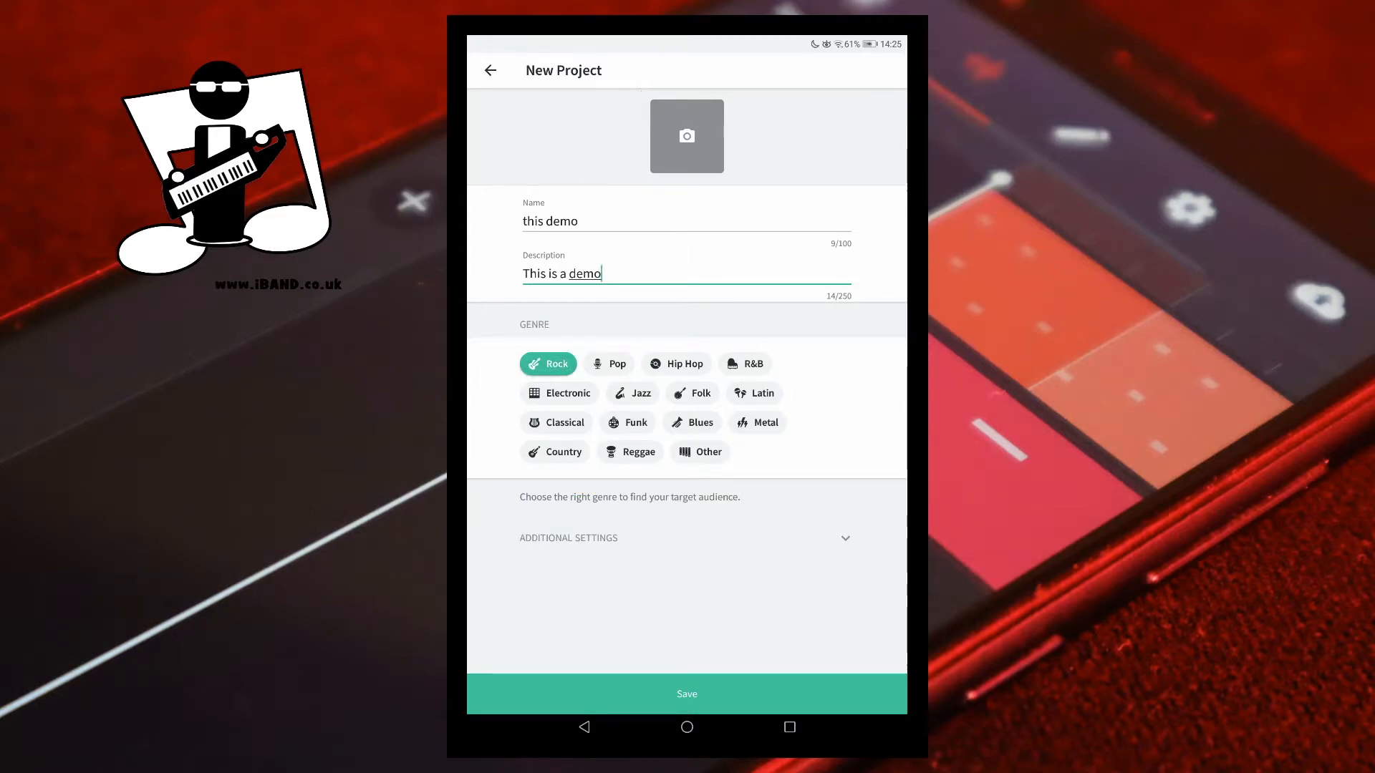
Choose the keyboard-player logo from Files as cover and scale it to 109%.
{"action": "left_click", "coordinate": [686, 136]}
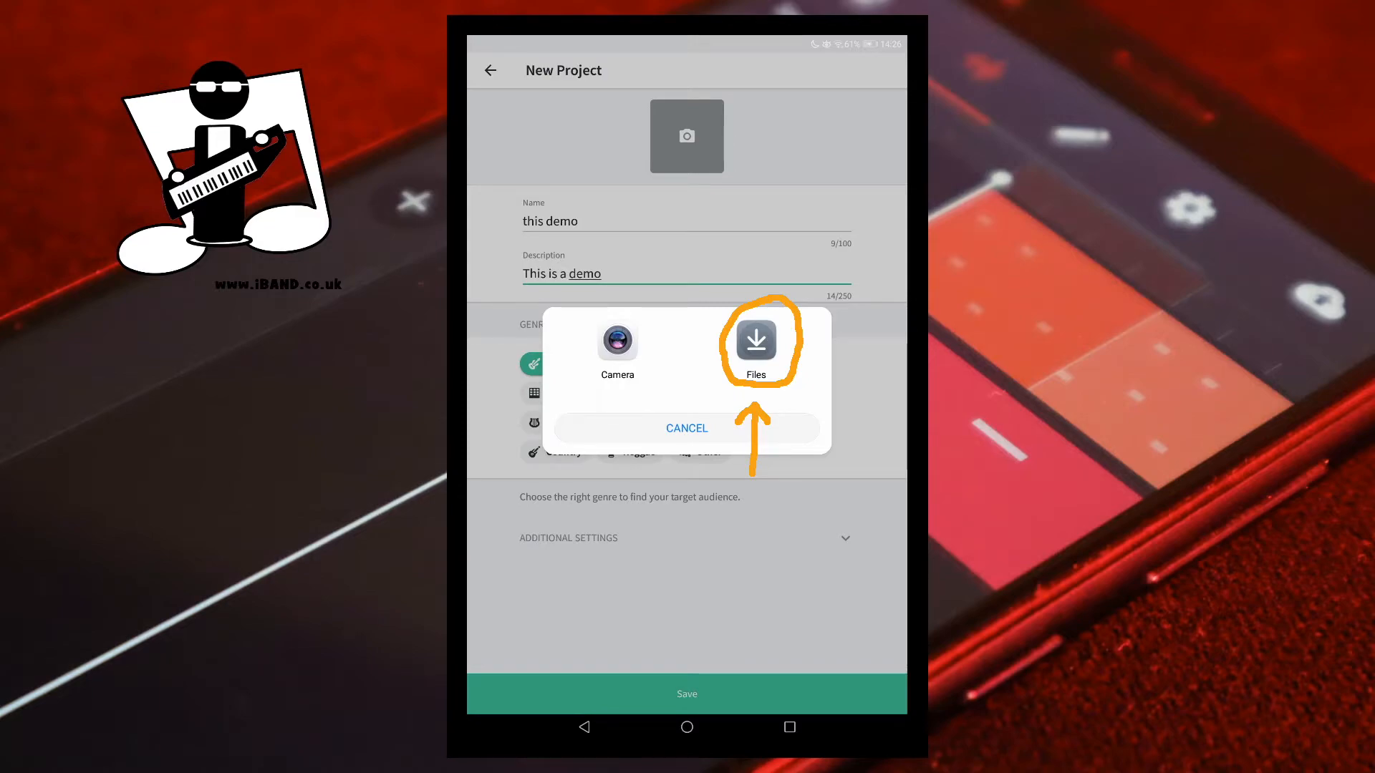
{"action": "left_click", "coordinate": [755, 343]}
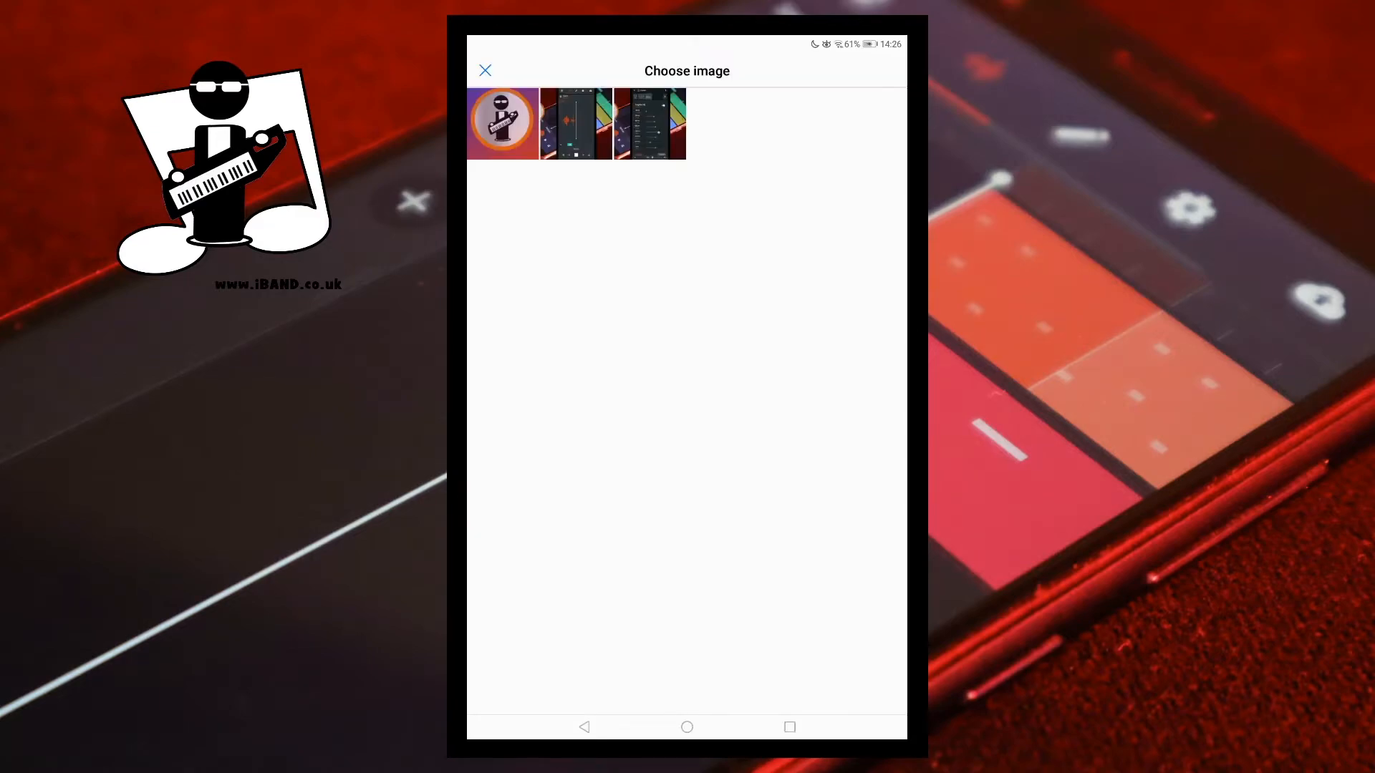
{"action": "left_click", "coordinate": [503, 123]}
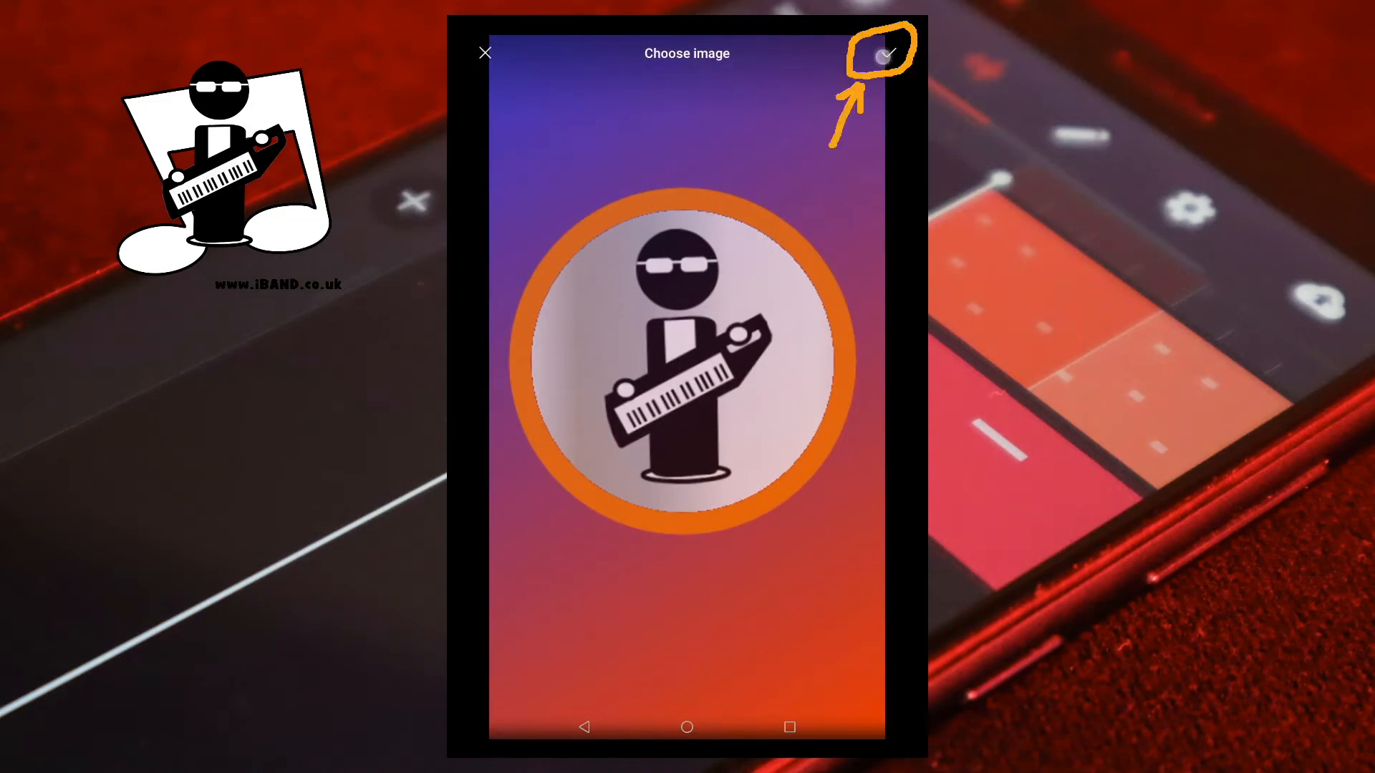
{"action": "left_click", "coordinate": [884, 53]}
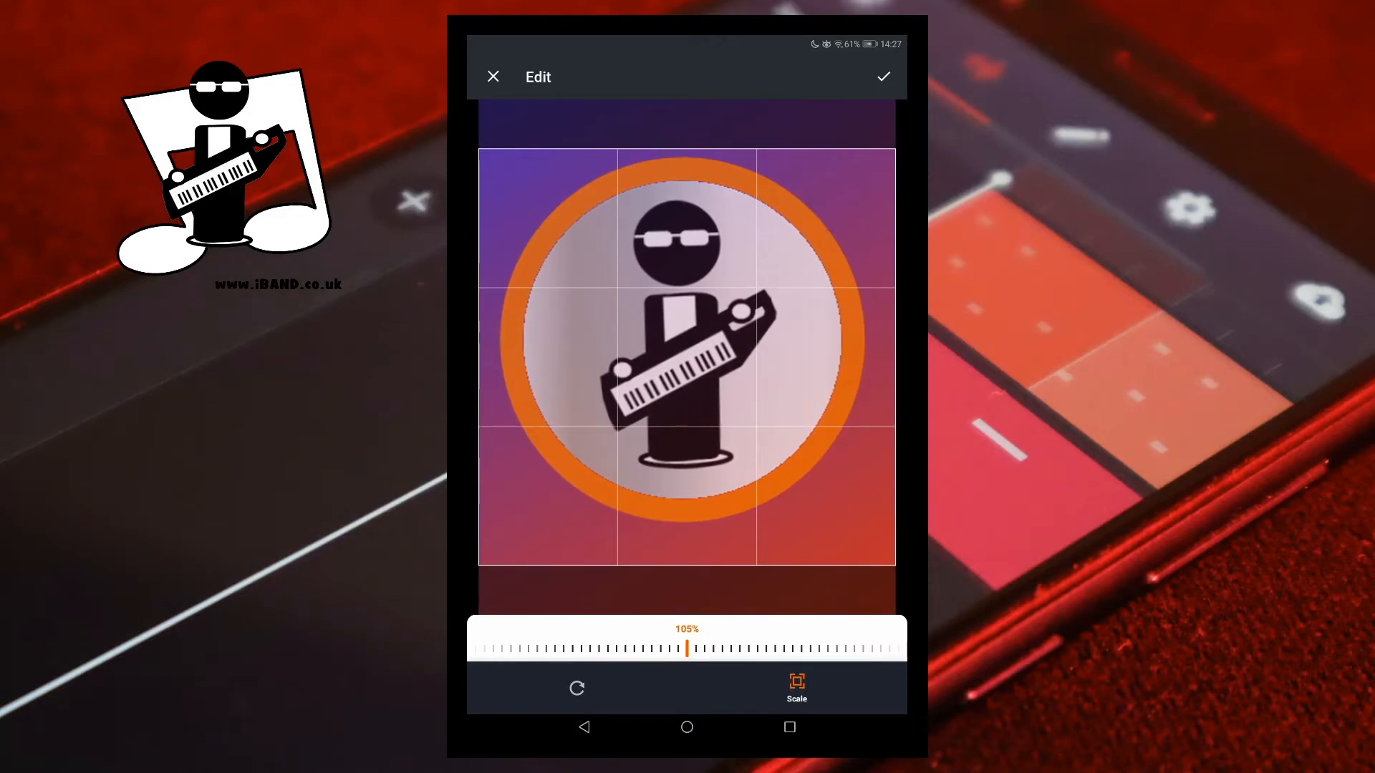
{"action": "left_click_drag", "start_coordinate": [686, 647], "coordinate": [686, 648]}
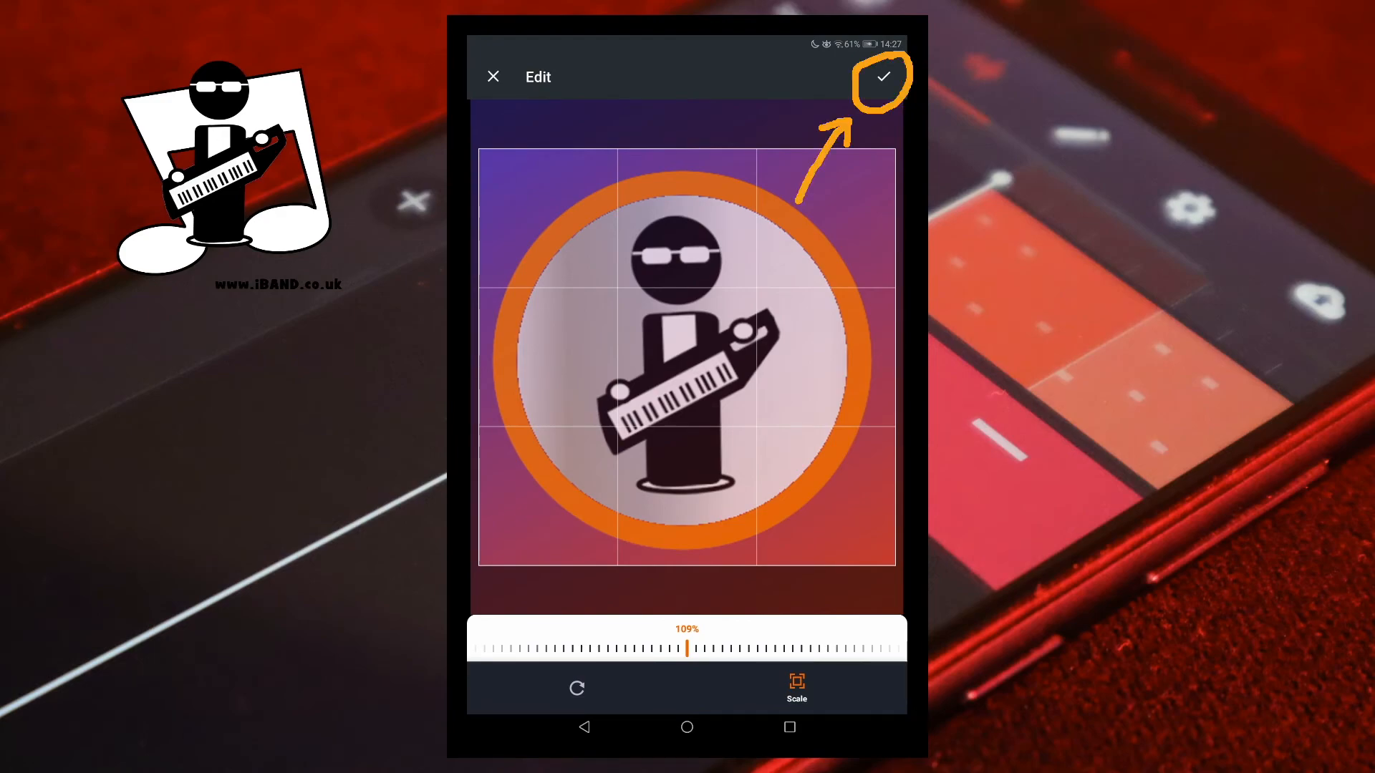
Accept the cropped cover and save the project, returning to the track editor.
{"action": "left_click", "coordinate": [883, 76]}
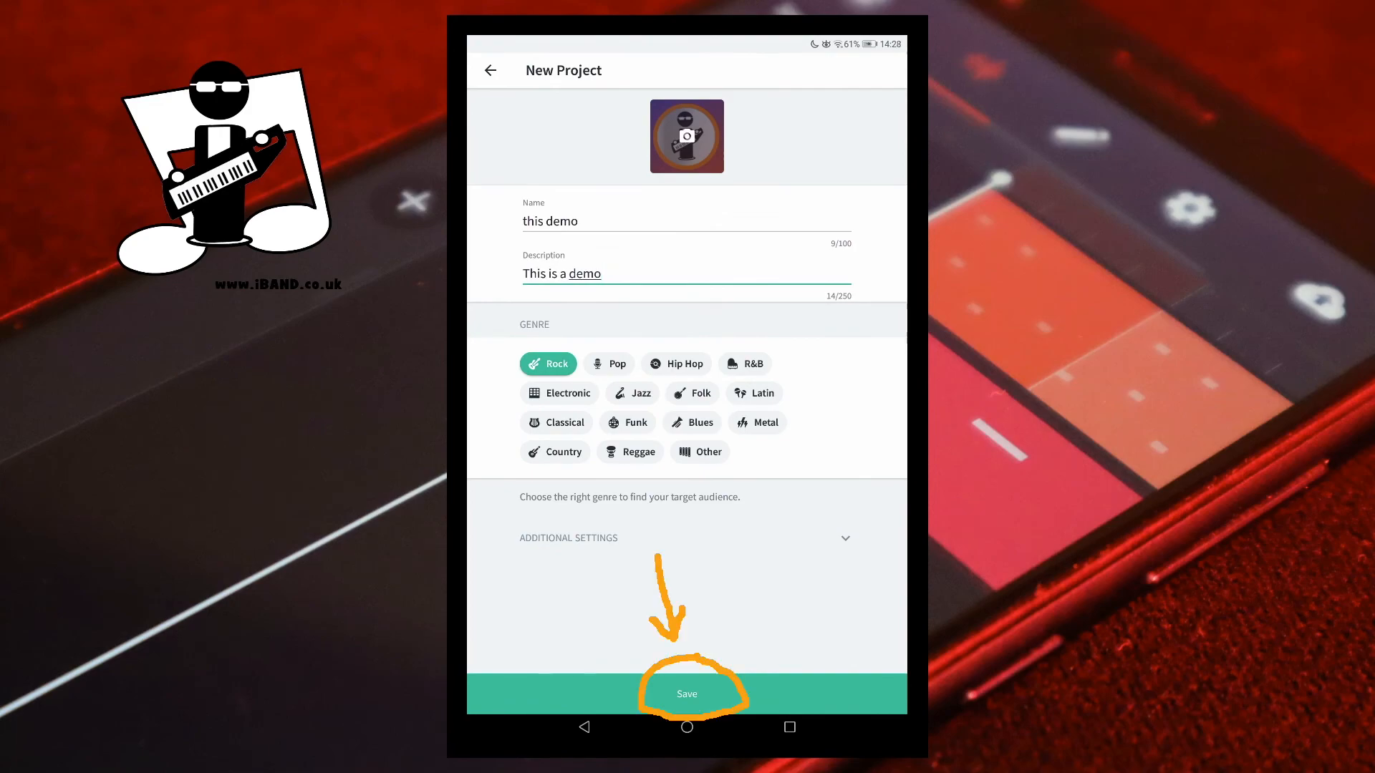
{"action": "left_click", "coordinate": [686, 694]}
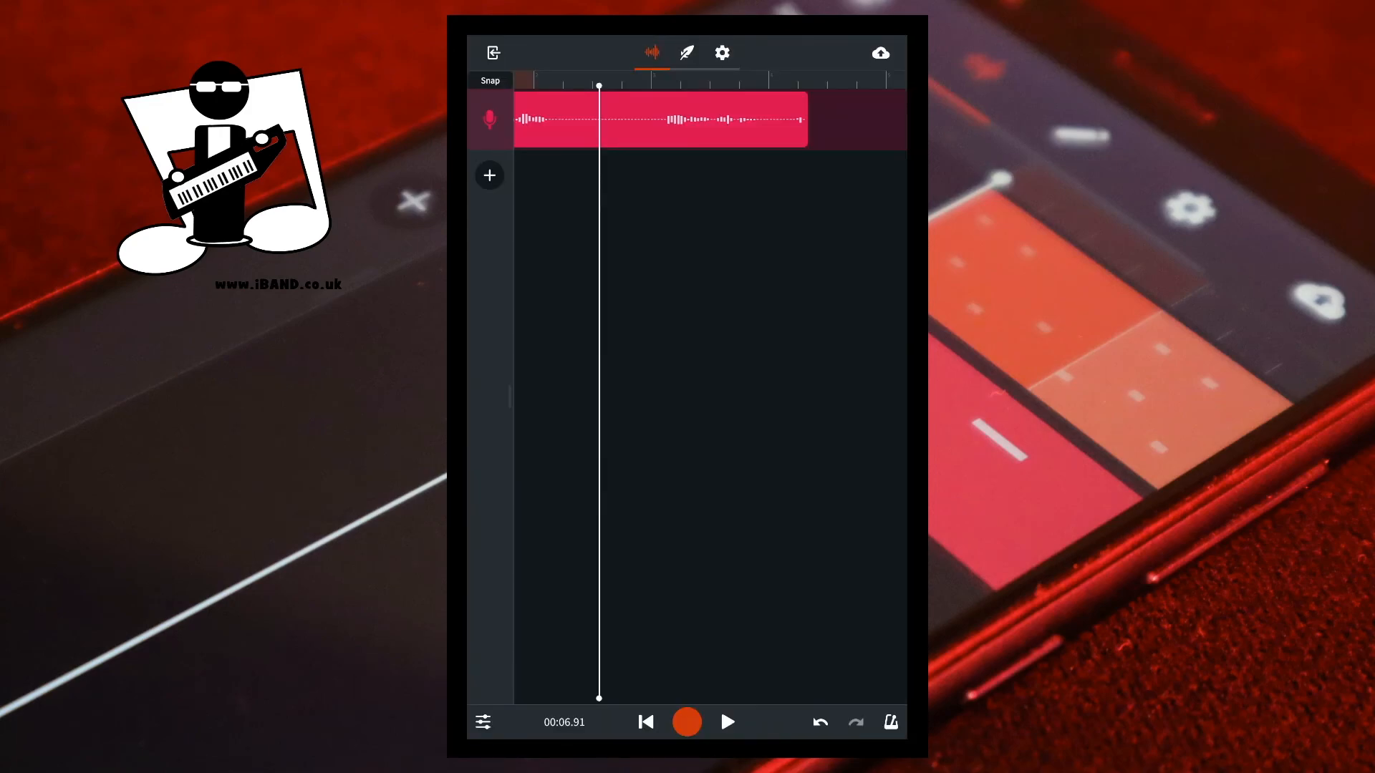